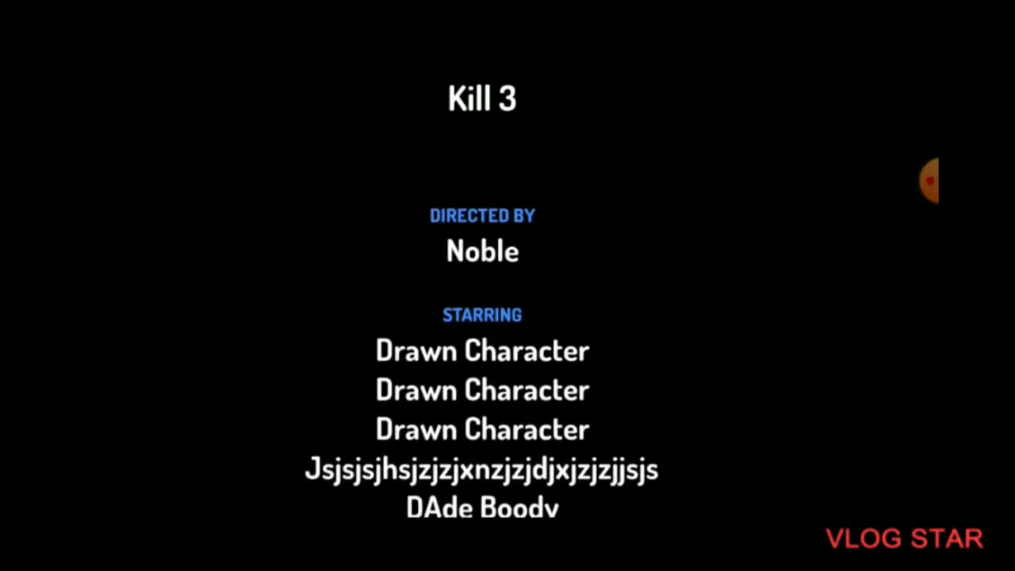
{"action": "scroll", "scroll_direction": "down", "scroll_amount": 3}
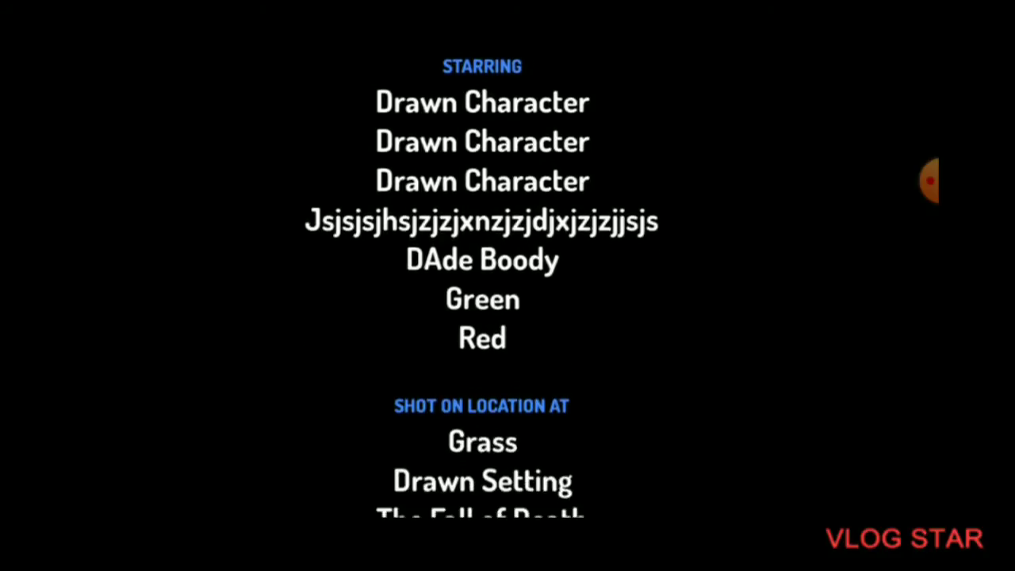
{"action": "scroll", "scroll_direction": "down", "scroll_amount": 3}
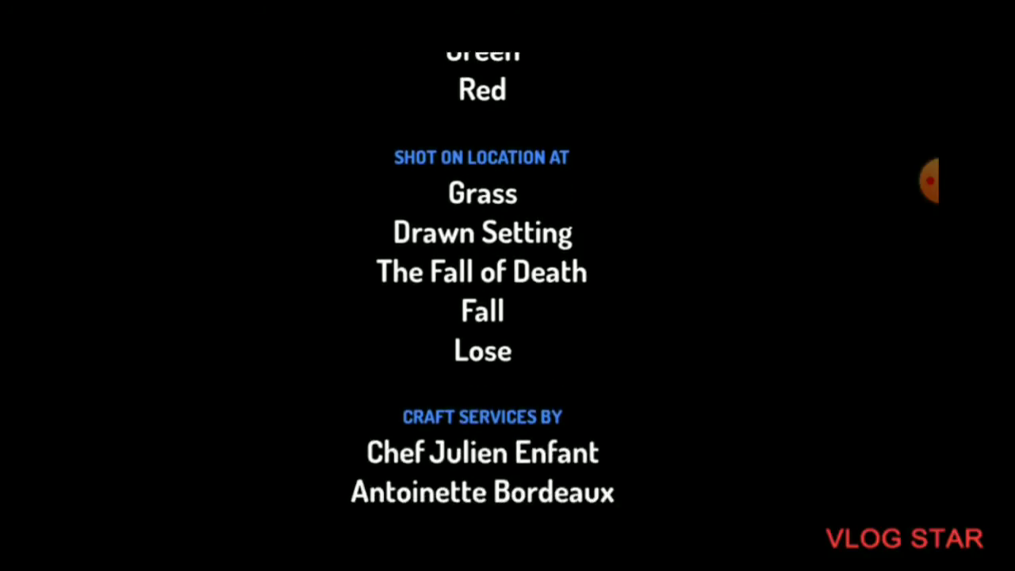